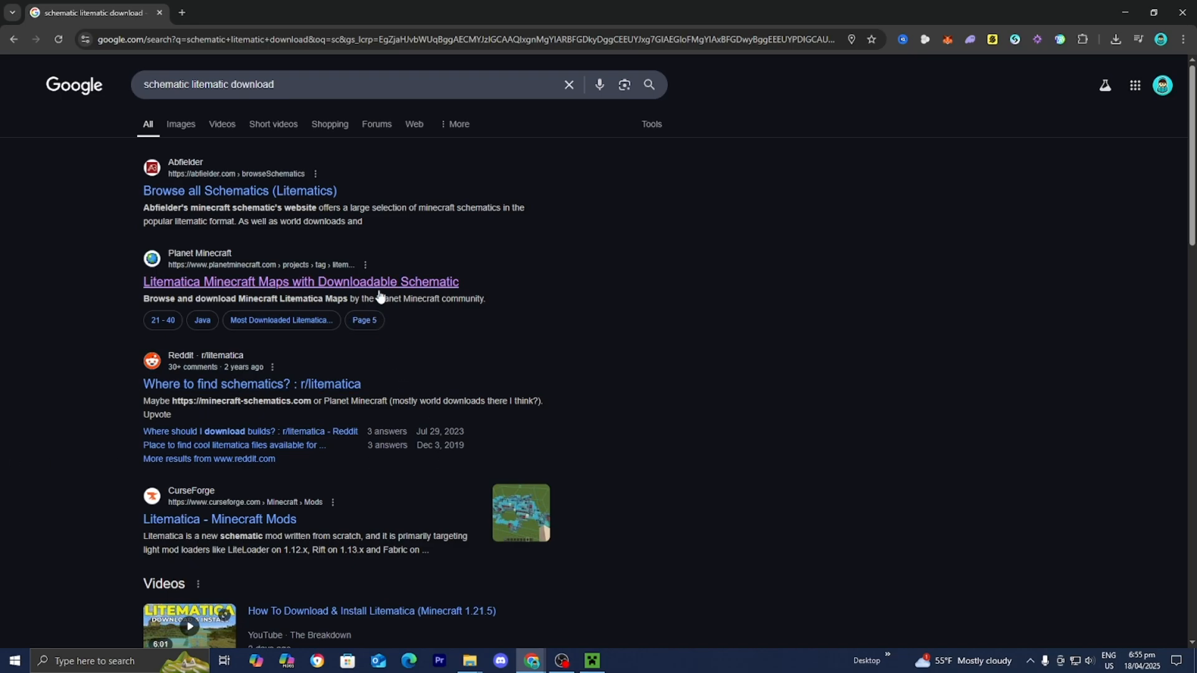
# - Open the KritShop 2025 card from the Litematica results and download kritshop2025.zip
pyautogui.click(301, 282)
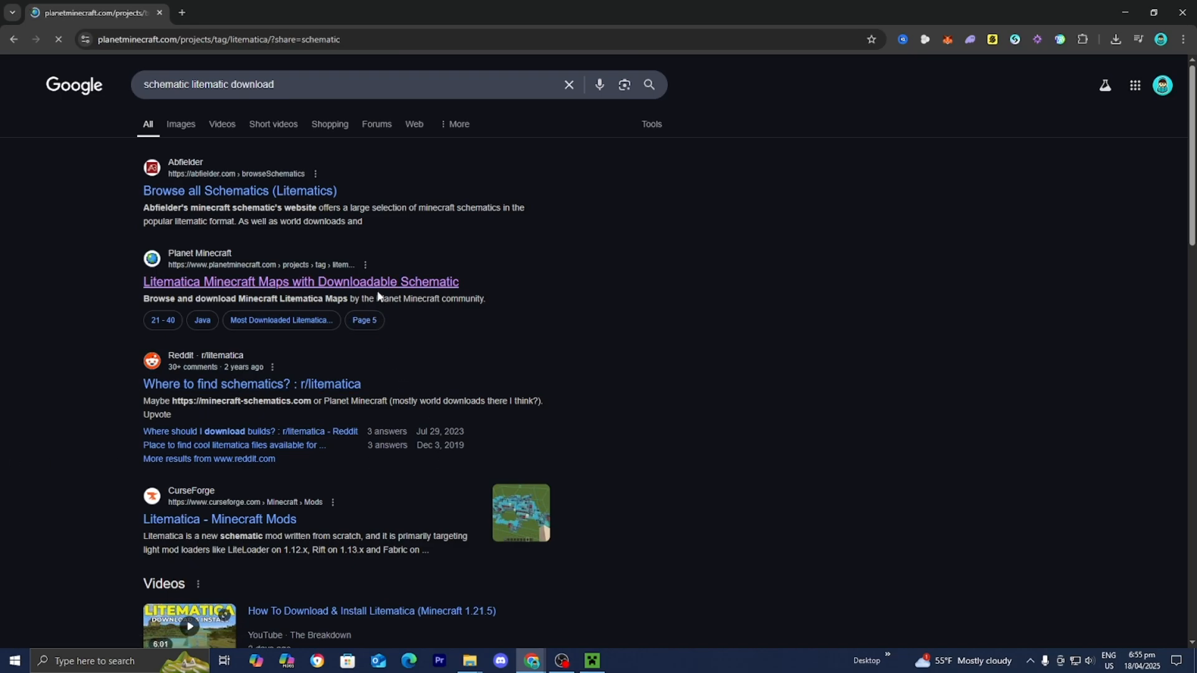
pyautogui.click(300, 282)
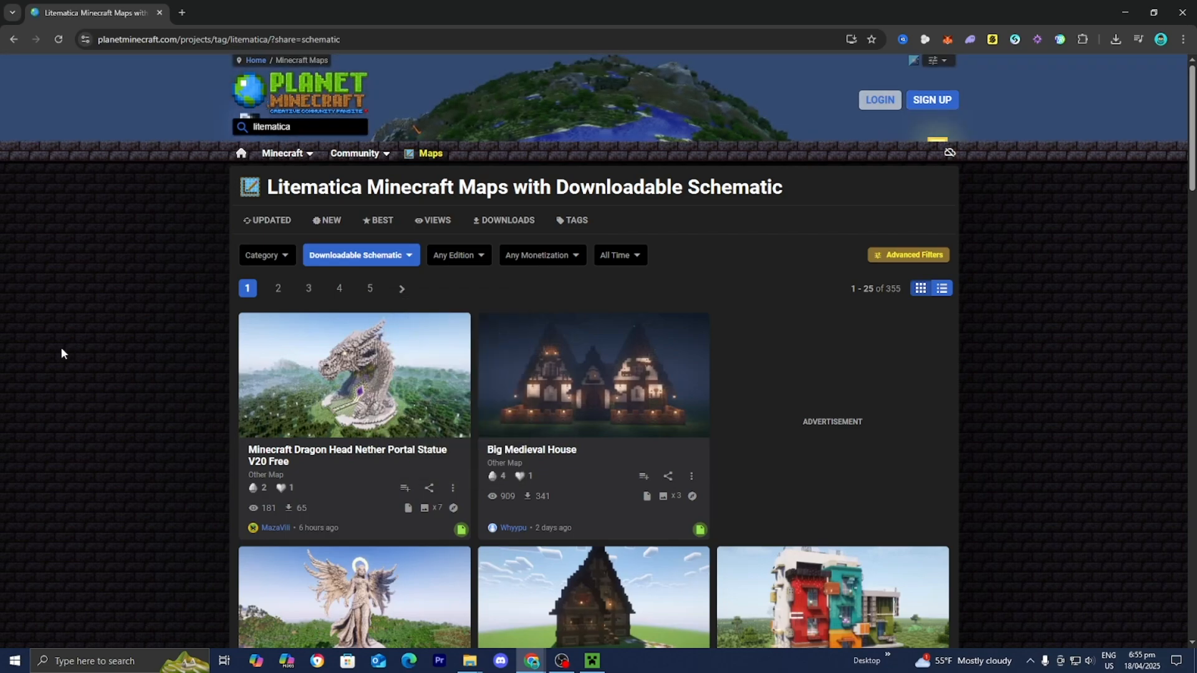
pyautogui.scroll(-3)
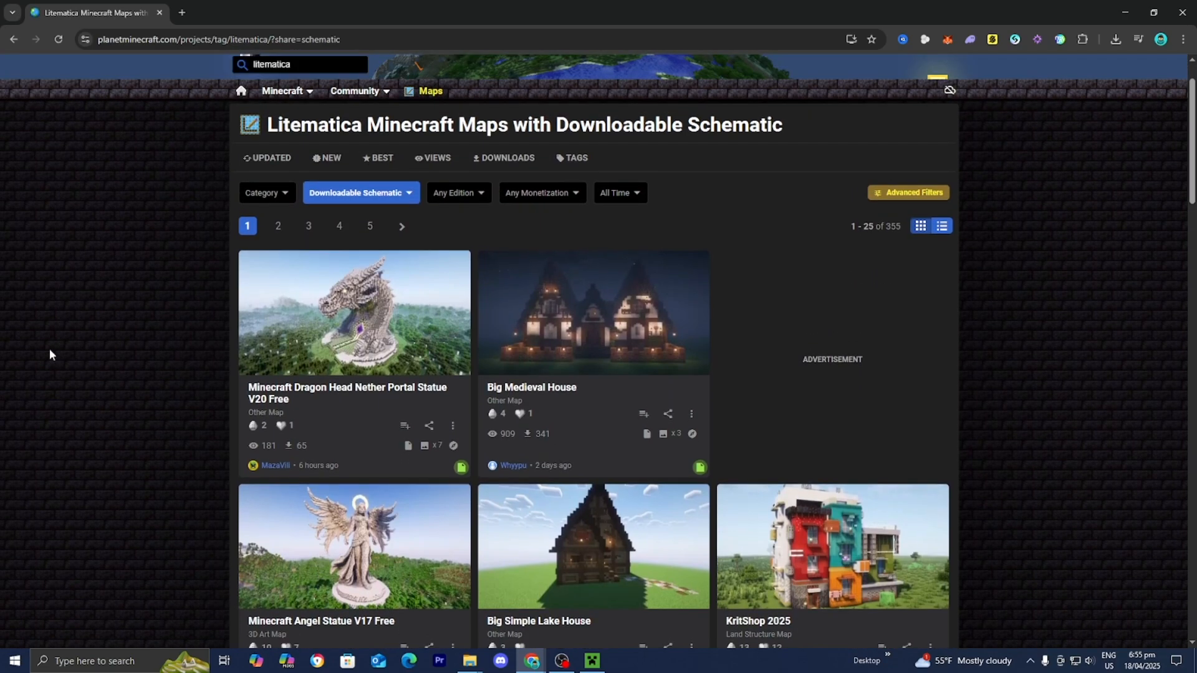
pyautogui.scroll(-3)
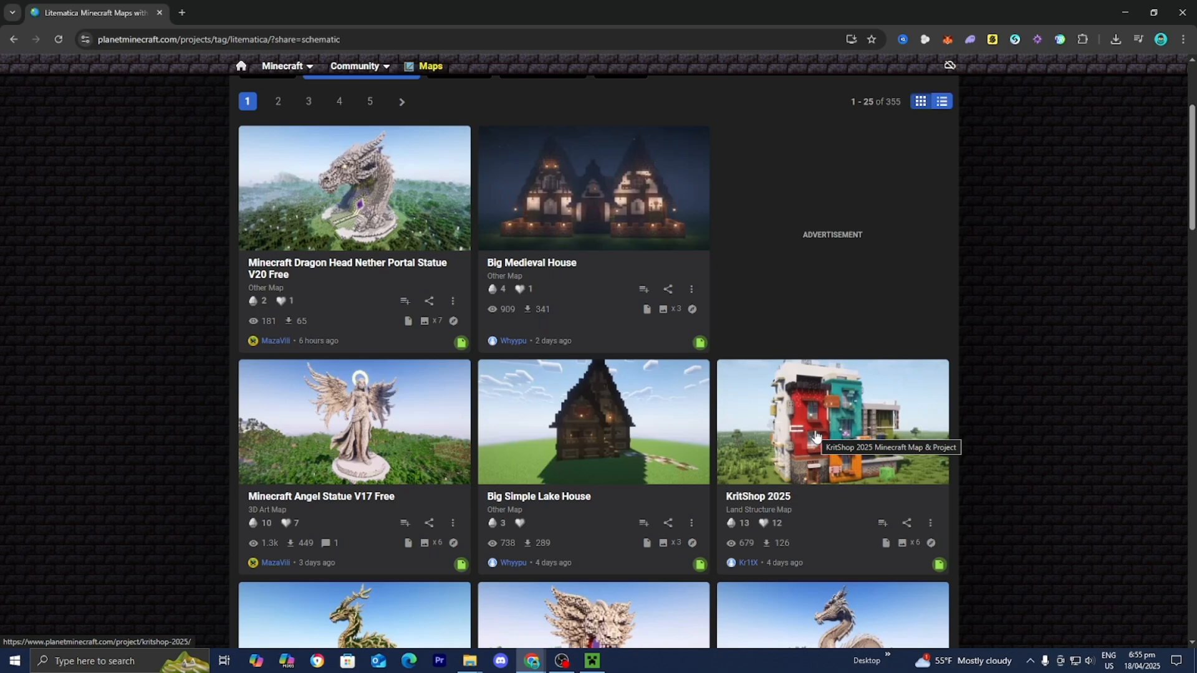
pyautogui.click(816, 436)
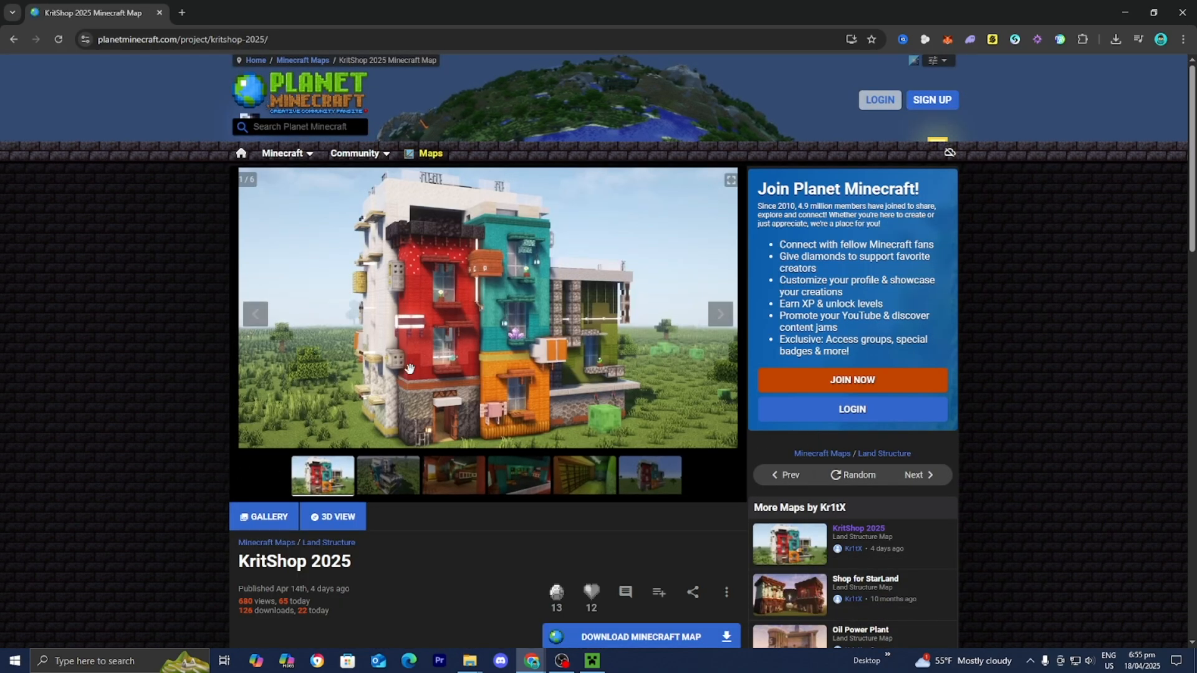
pyautogui.scroll(-3)
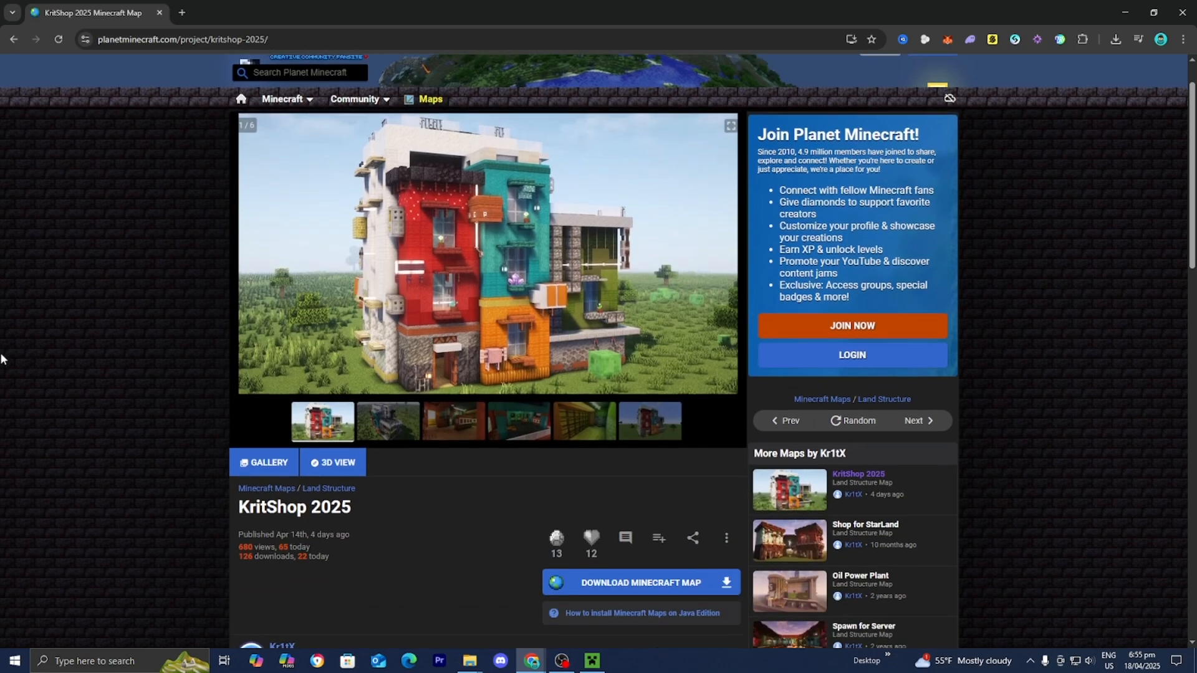
pyautogui.click(632, 582)
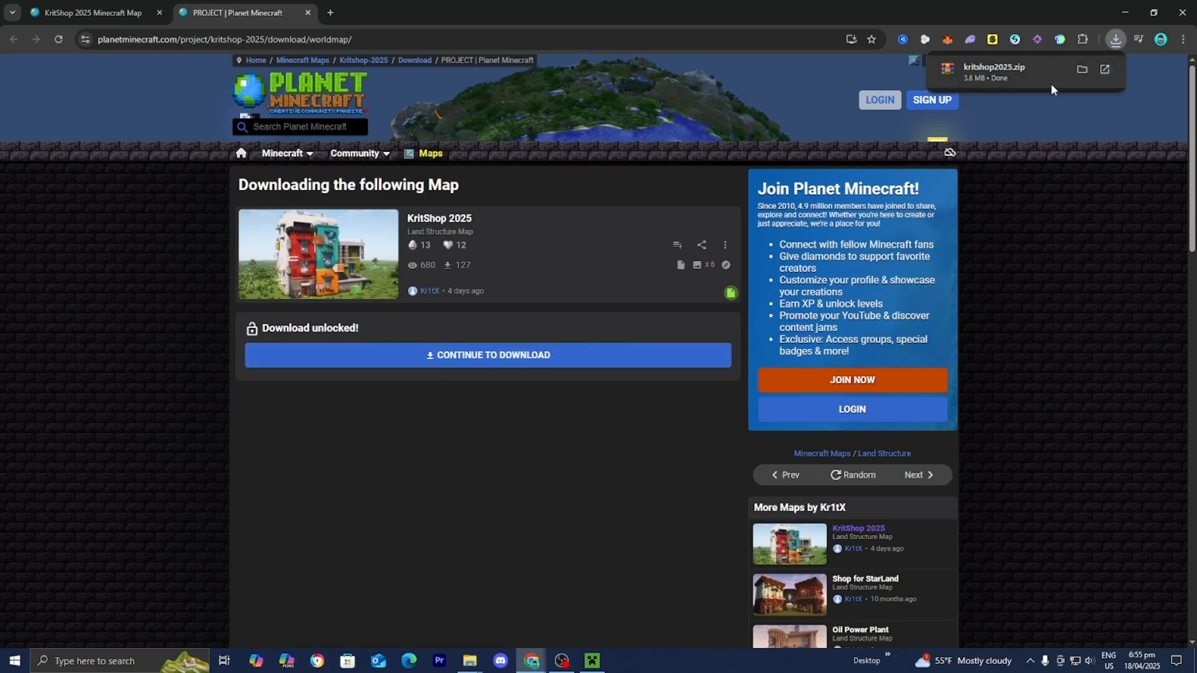
pyautogui.moveTo(975, 80)
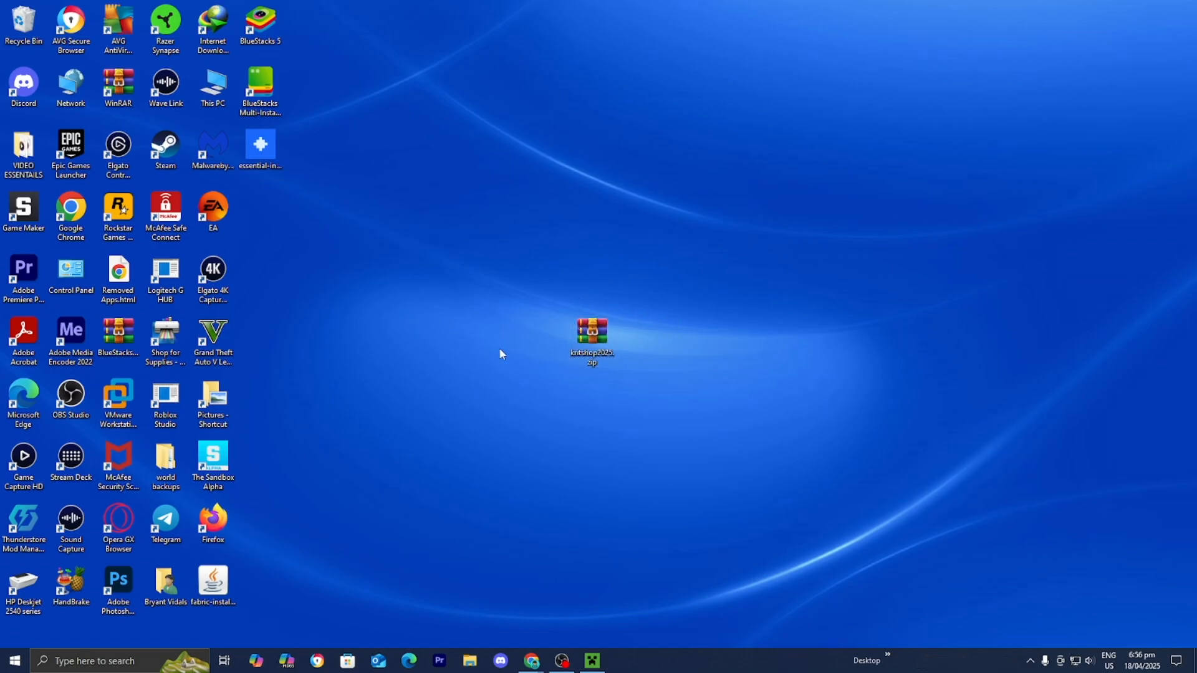
# - Bring up the WinRAR context menu on kritshop2025.zip to extract it
pyautogui.rightClick(594, 330)
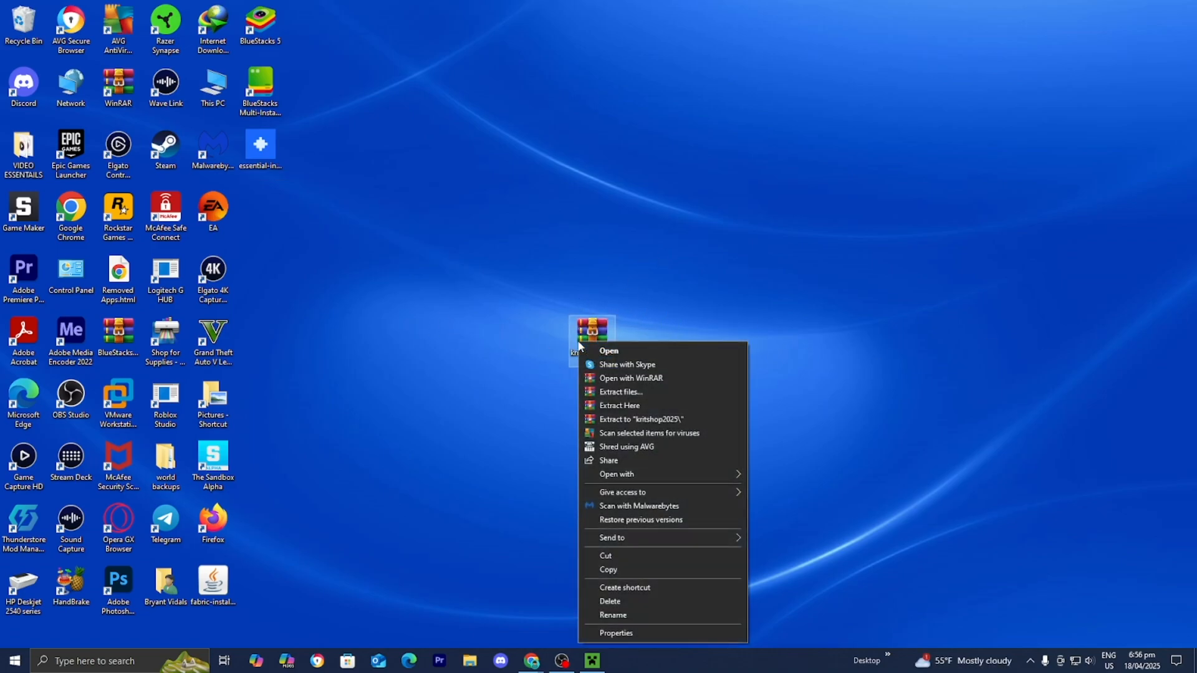
pyautogui.moveTo(674, 425)
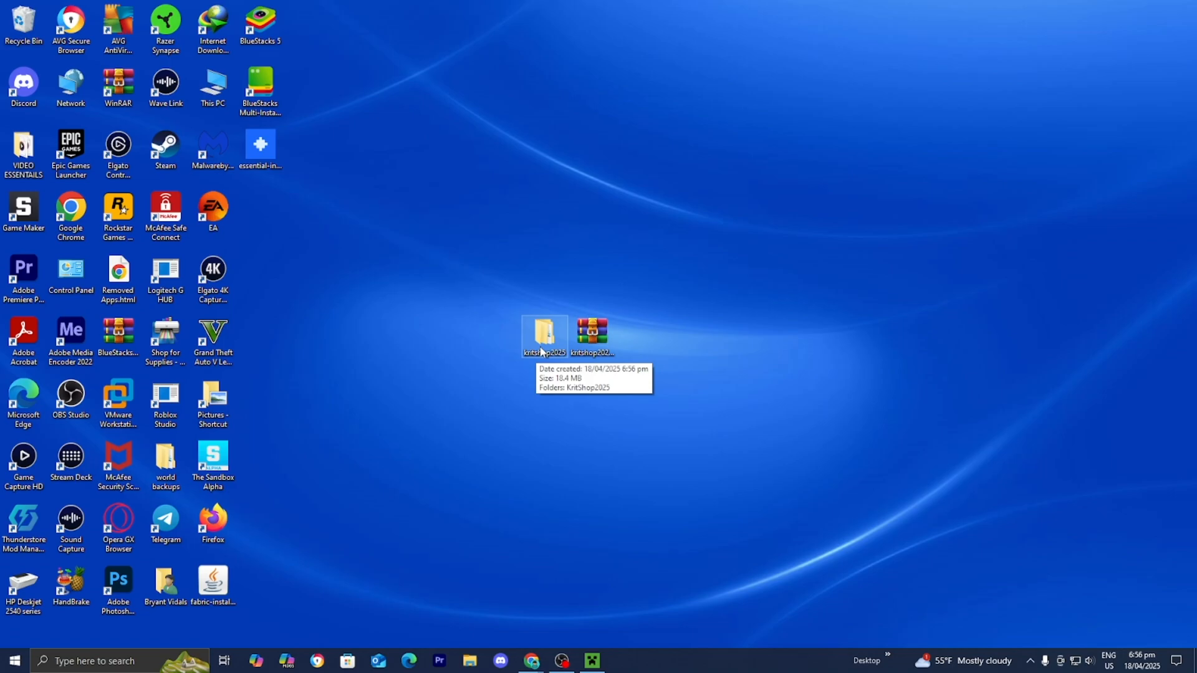
# - Browse into kritshop2025\KritShop2025, check KritShop2025World, then copy KritShop2025.litematic
pyautogui.doubleClick(543, 333)
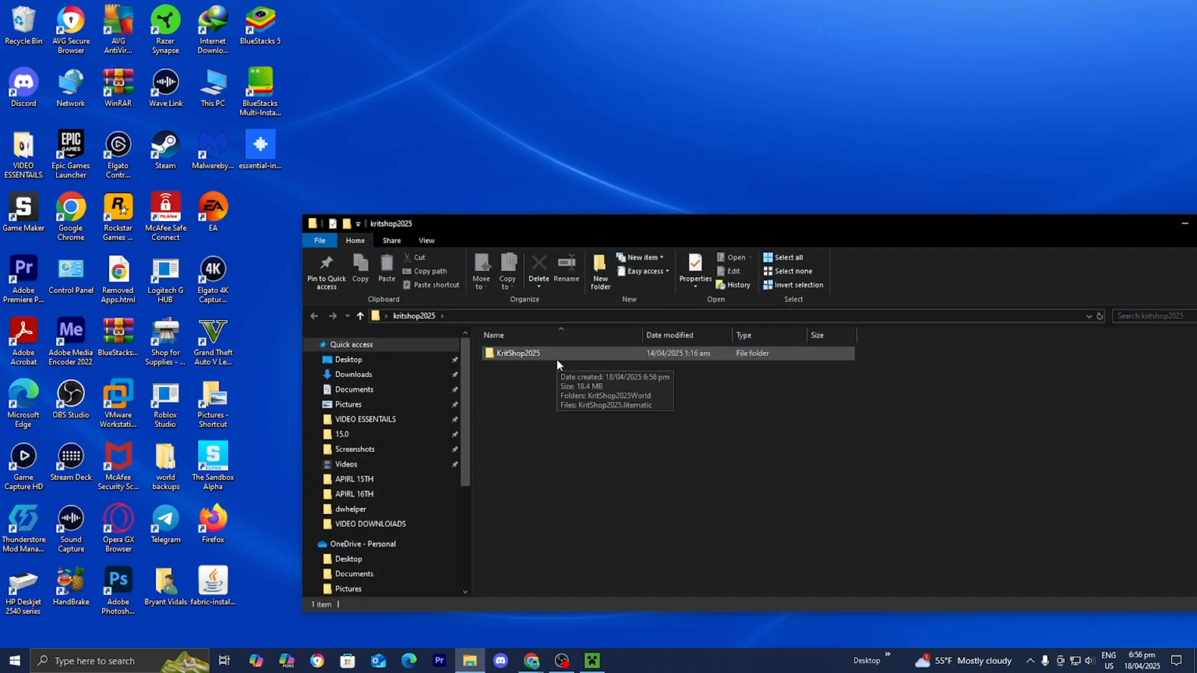
pyautogui.doubleClick(516, 352)
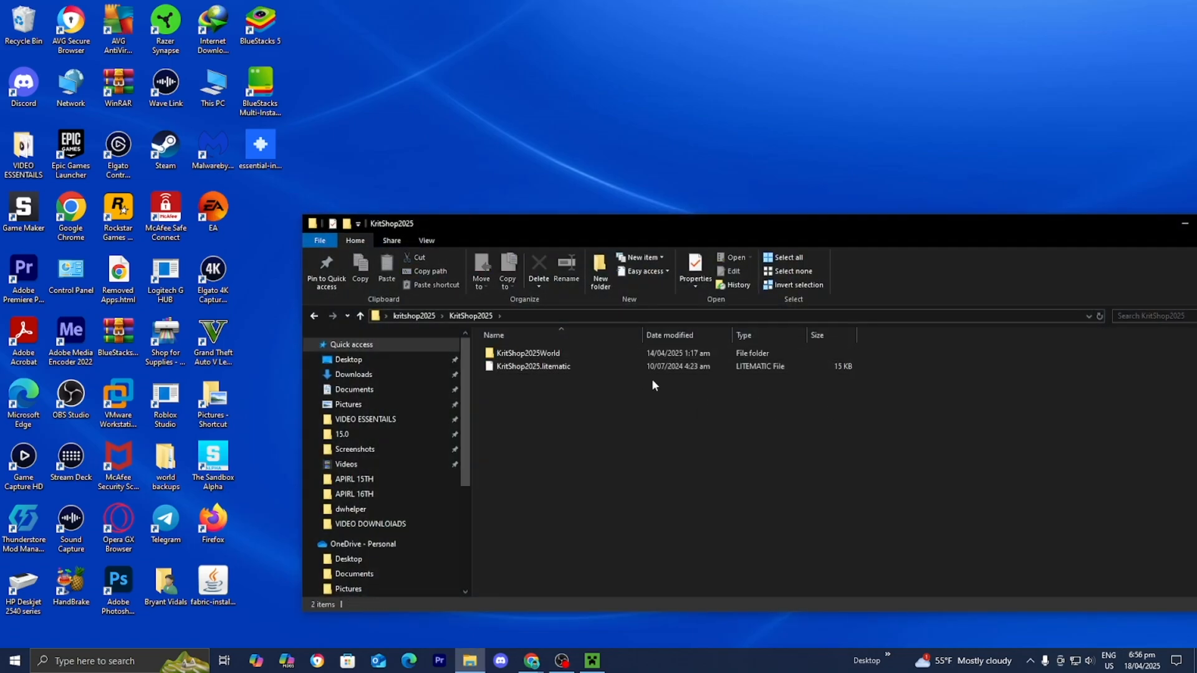
pyautogui.moveTo(553, 367)
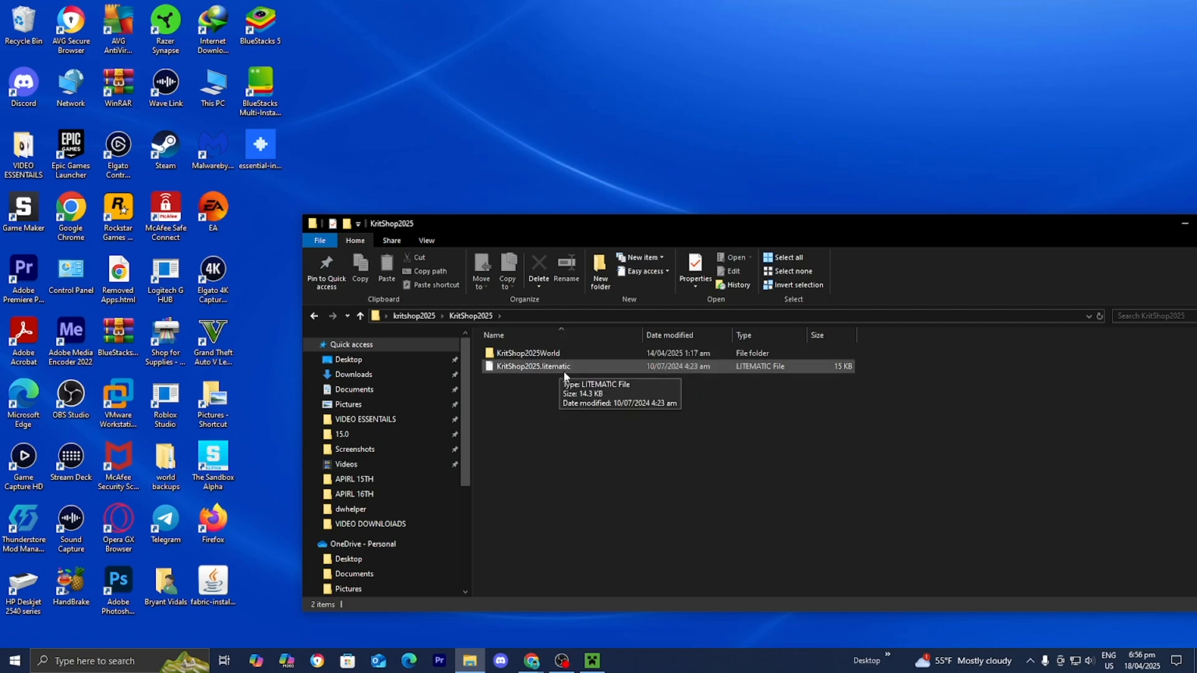
pyautogui.moveTo(573, 377)
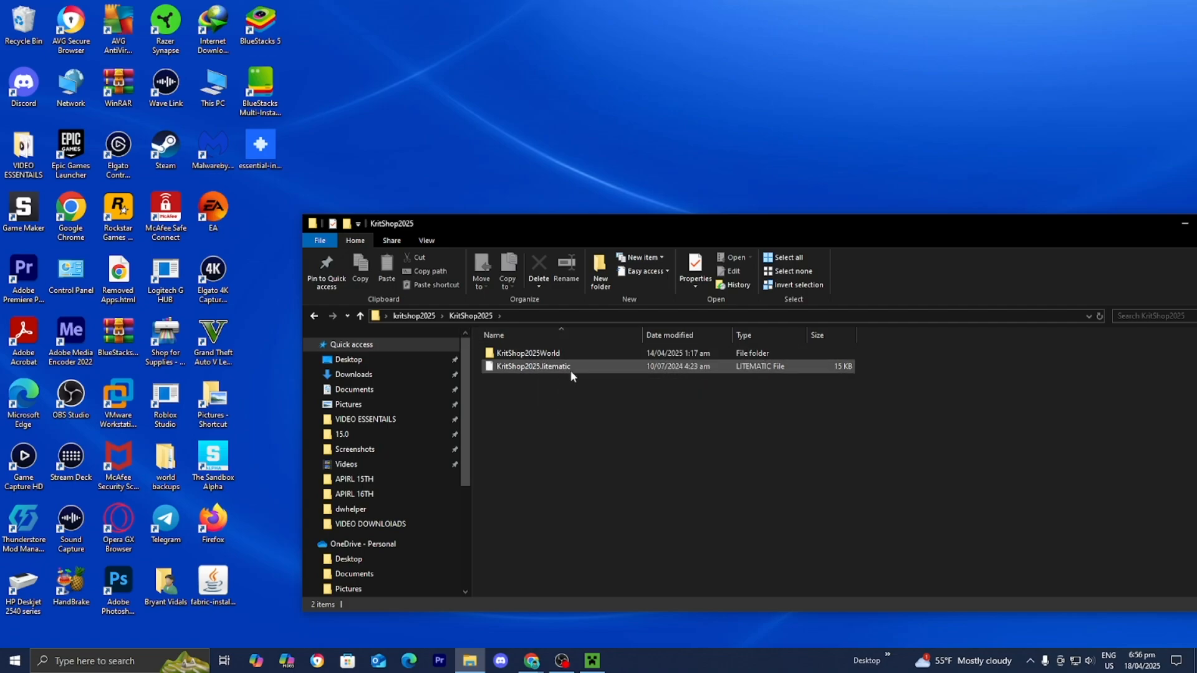
pyautogui.moveTo(523, 378)
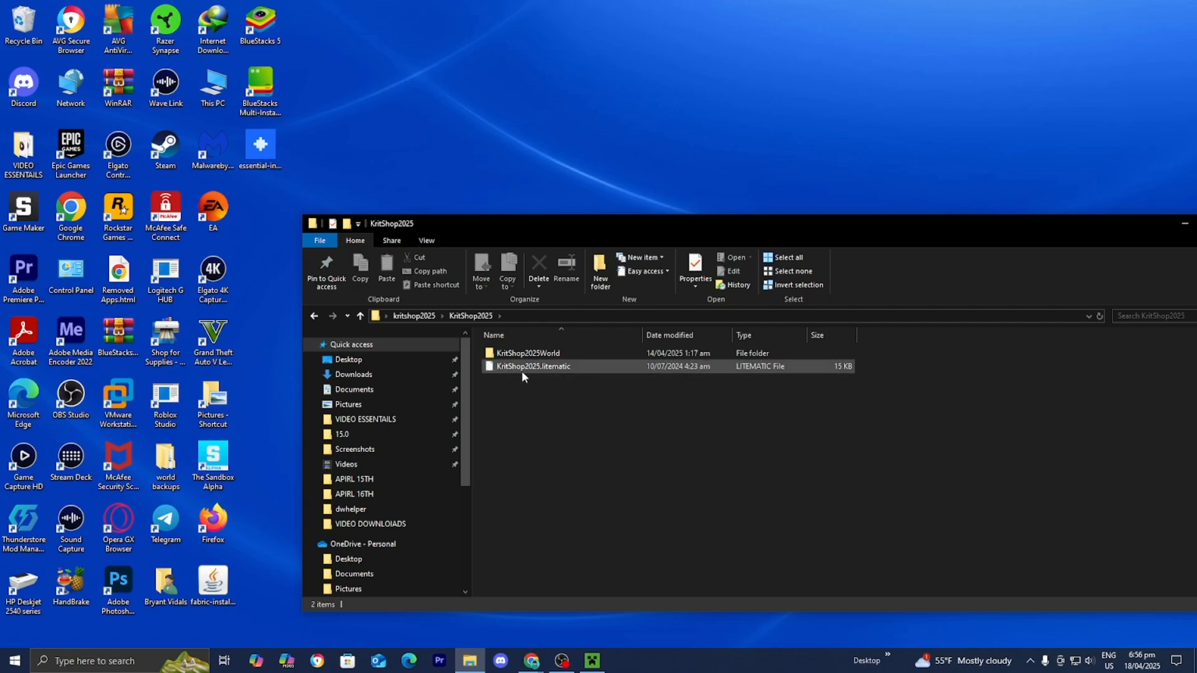
pyautogui.moveTo(523, 353)
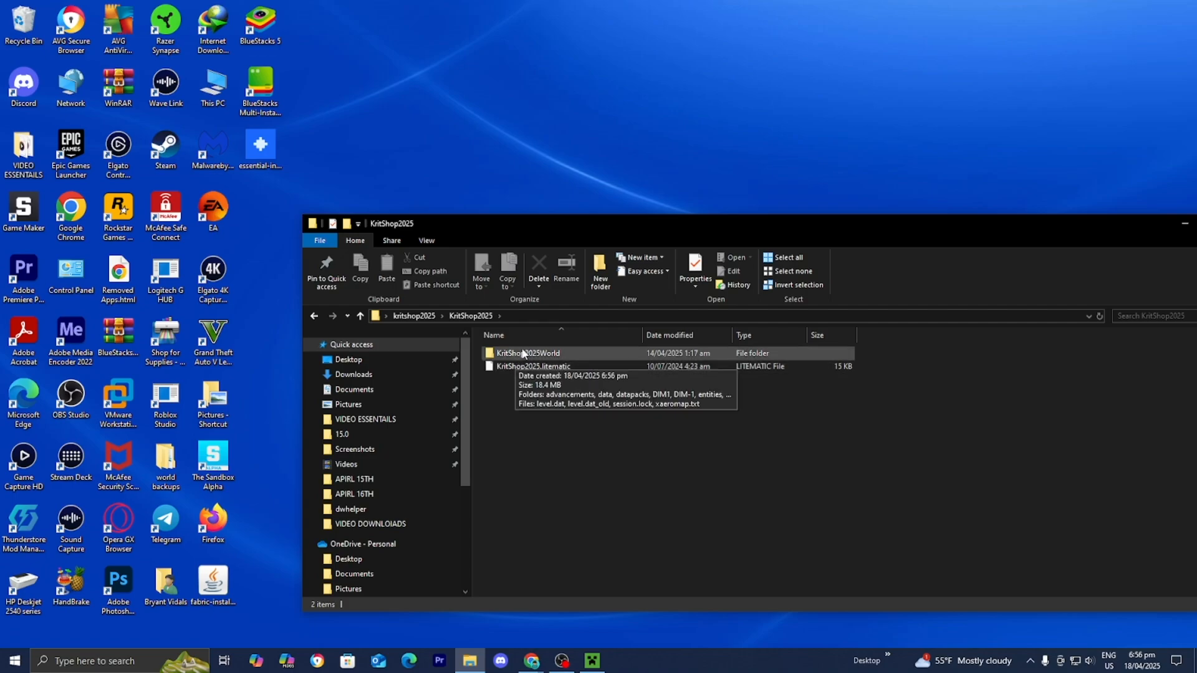
pyautogui.doubleClick(526, 352)
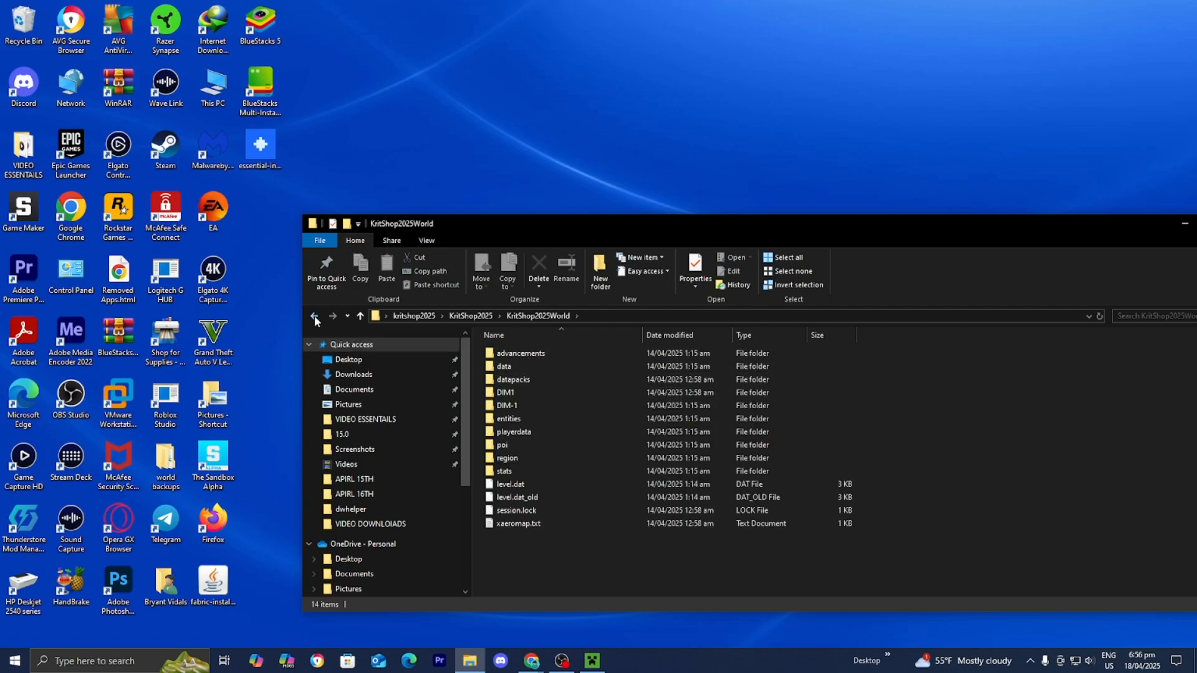
pyautogui.click(314, 316)
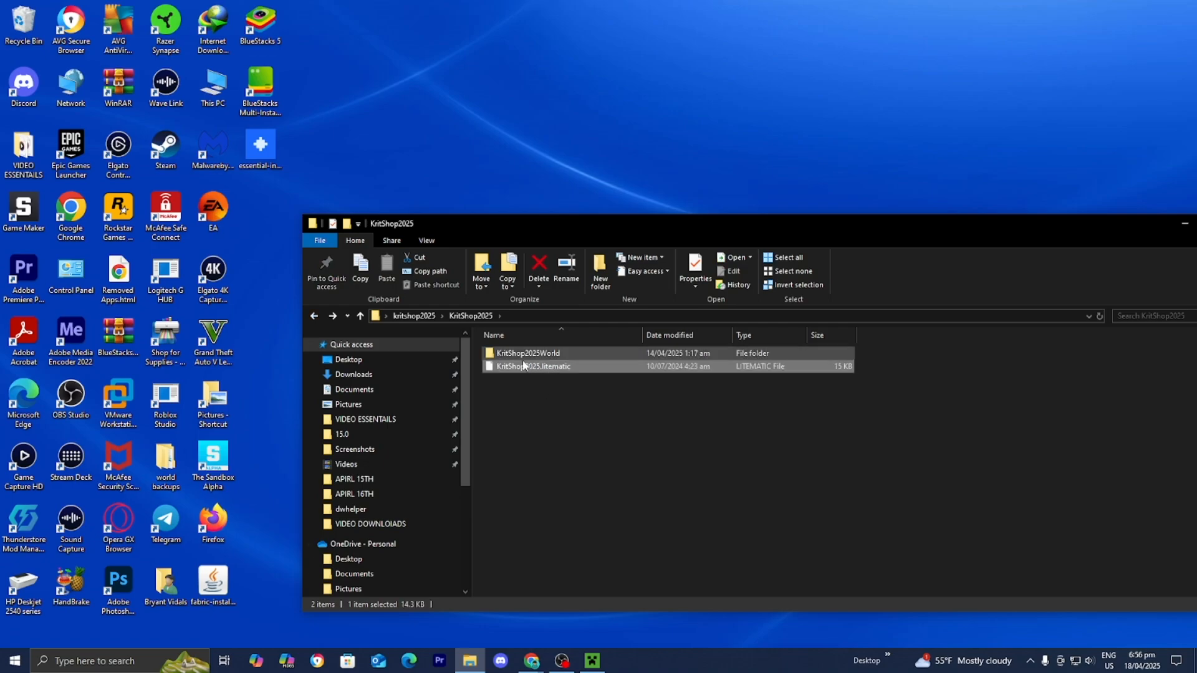
pyautogui.moveTo(536, 367)
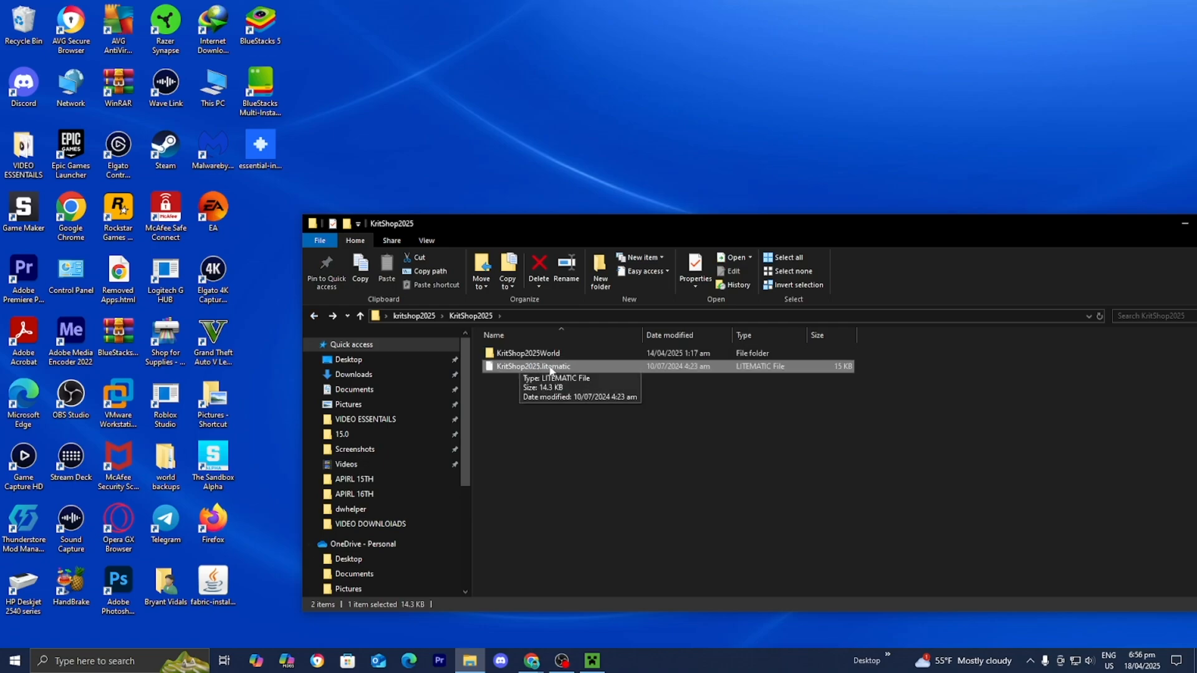
pyautogui.click(592, 661)
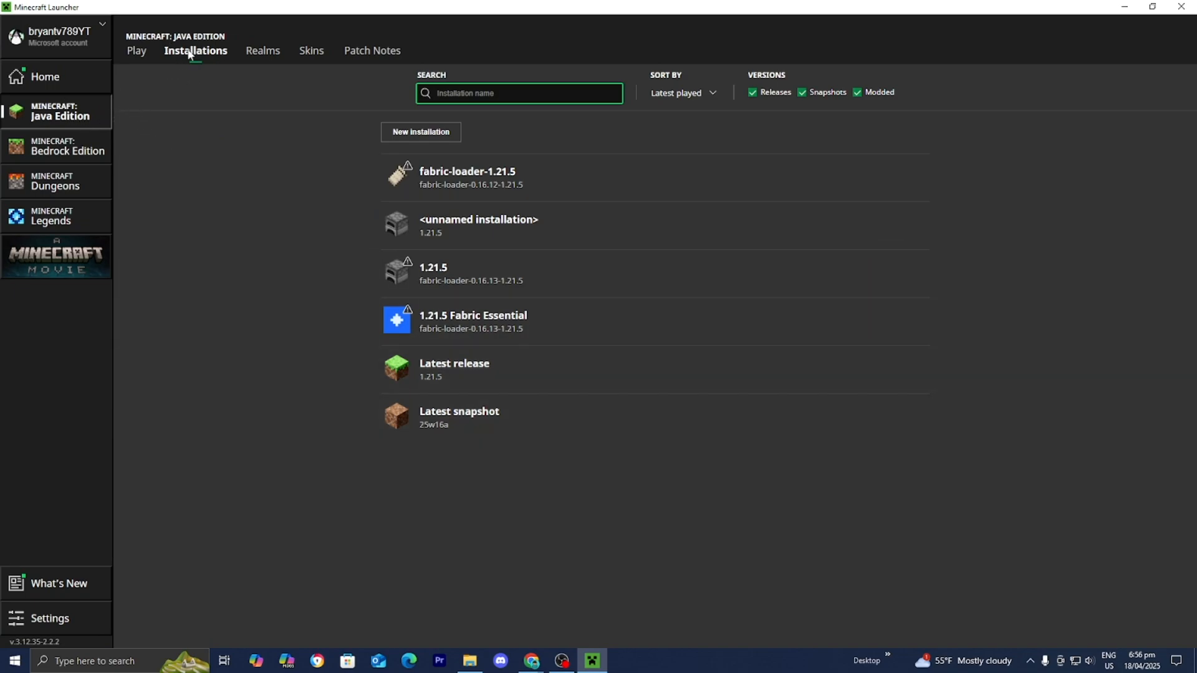
pyautogui.moveTo(278, 190)
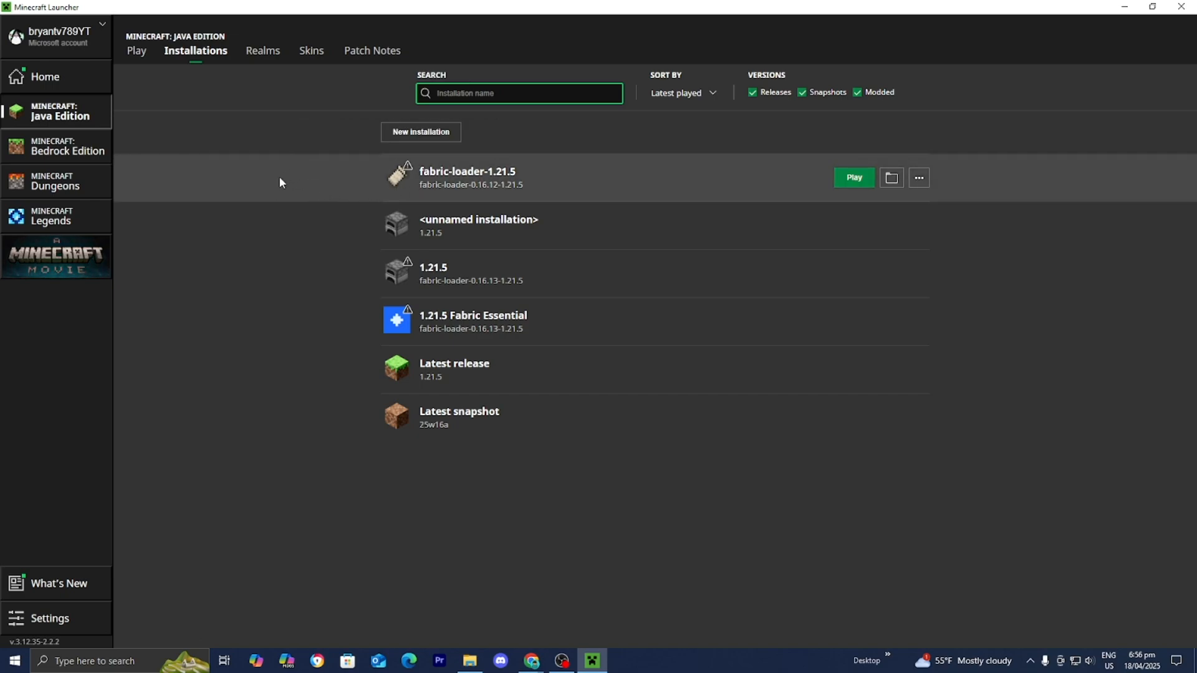
pyautogui.moveTo(296, 197)
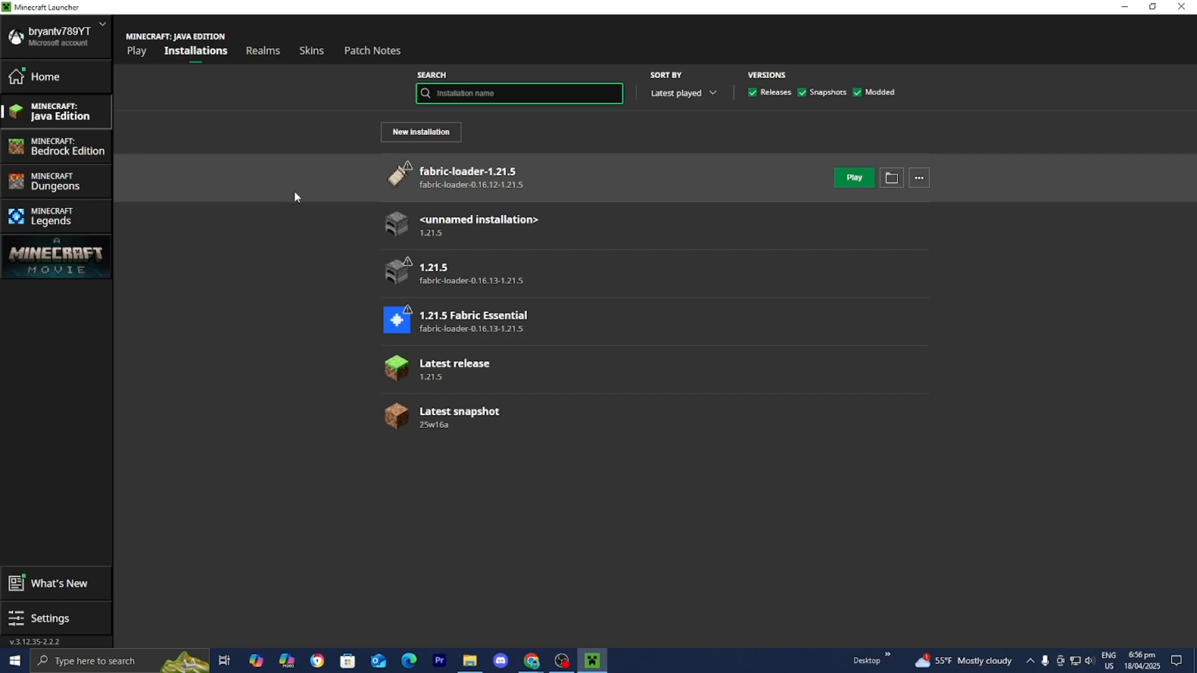
pyautogui.moveTo(490, 181)
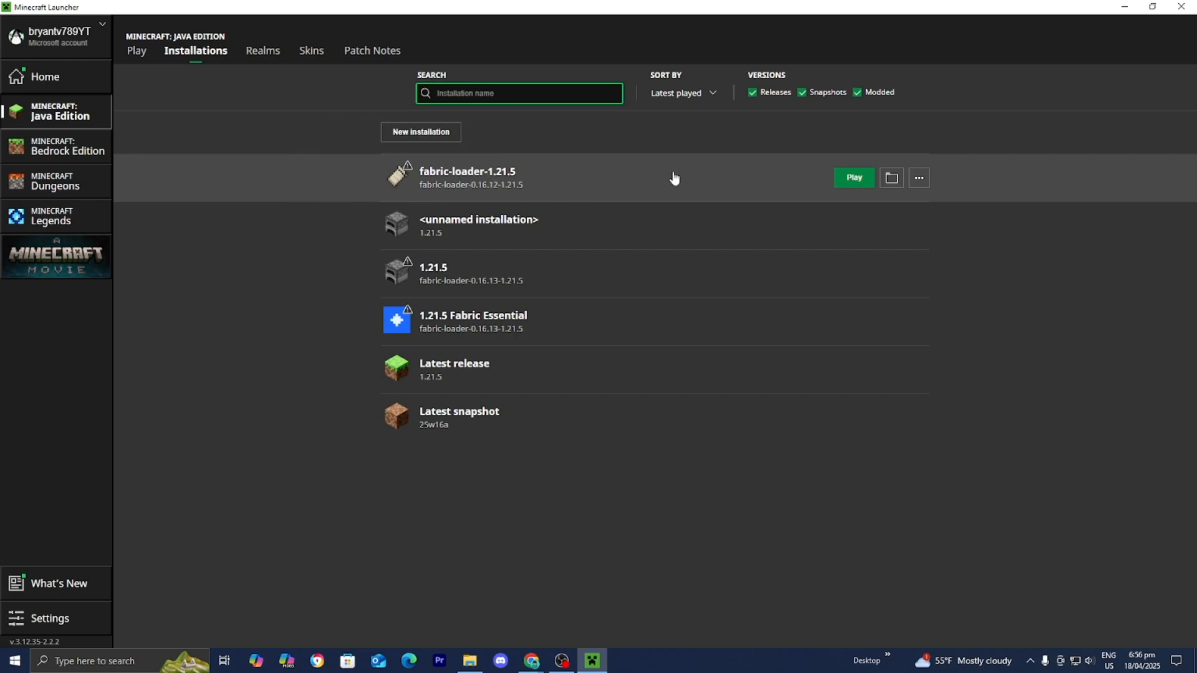
pyautogui.moveTo(277, 190)
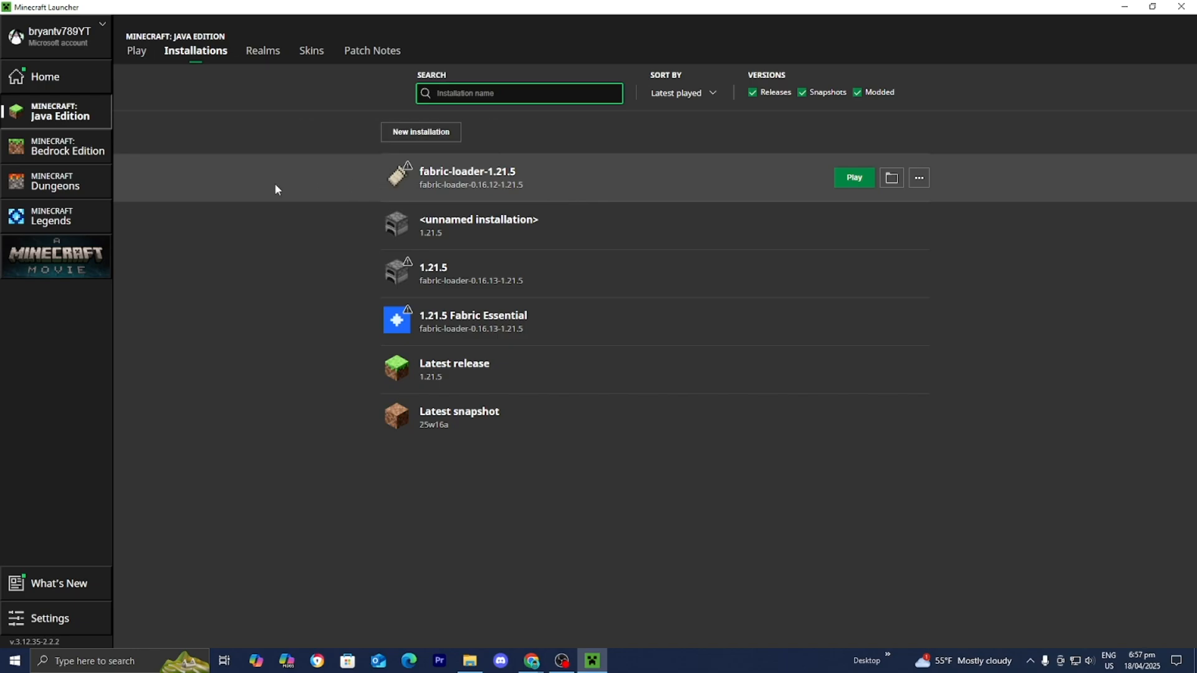
# - Open the .minecraft folder from the fabric-loader-1.21.5 installation's folder icon
pyautogui.click(891, 178)
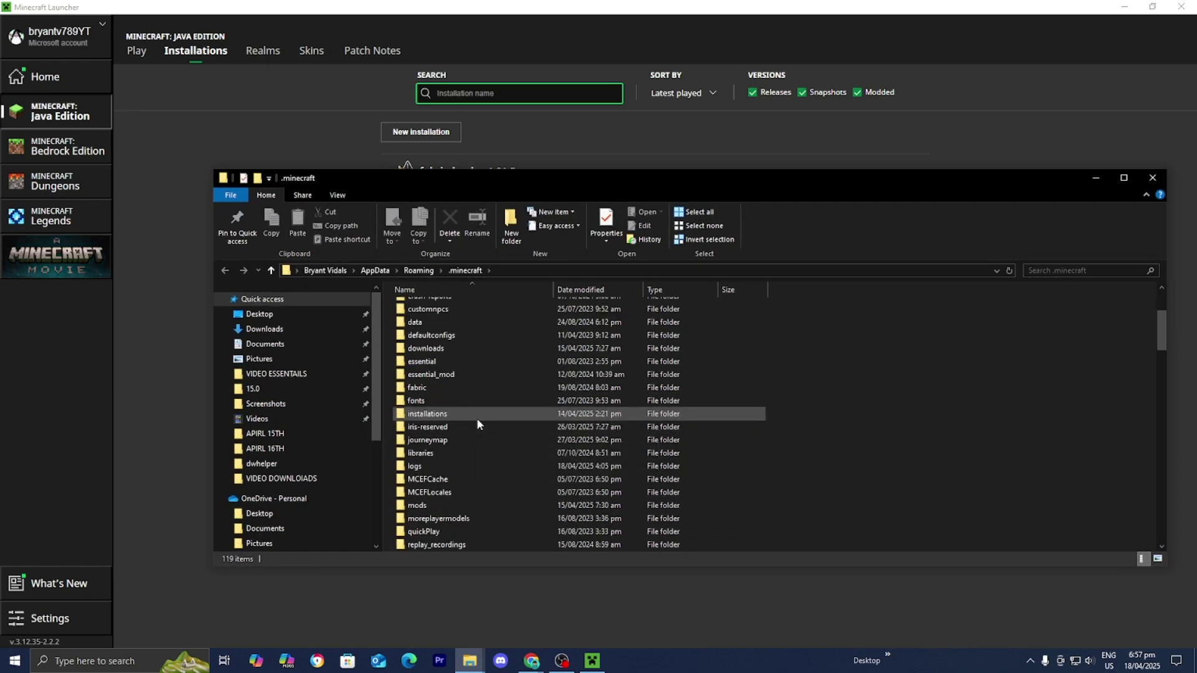
# - Paste KritShop2025.litematic into .minecraft\schematics and close the Explorer windows
pyautogui.scroll(-3)
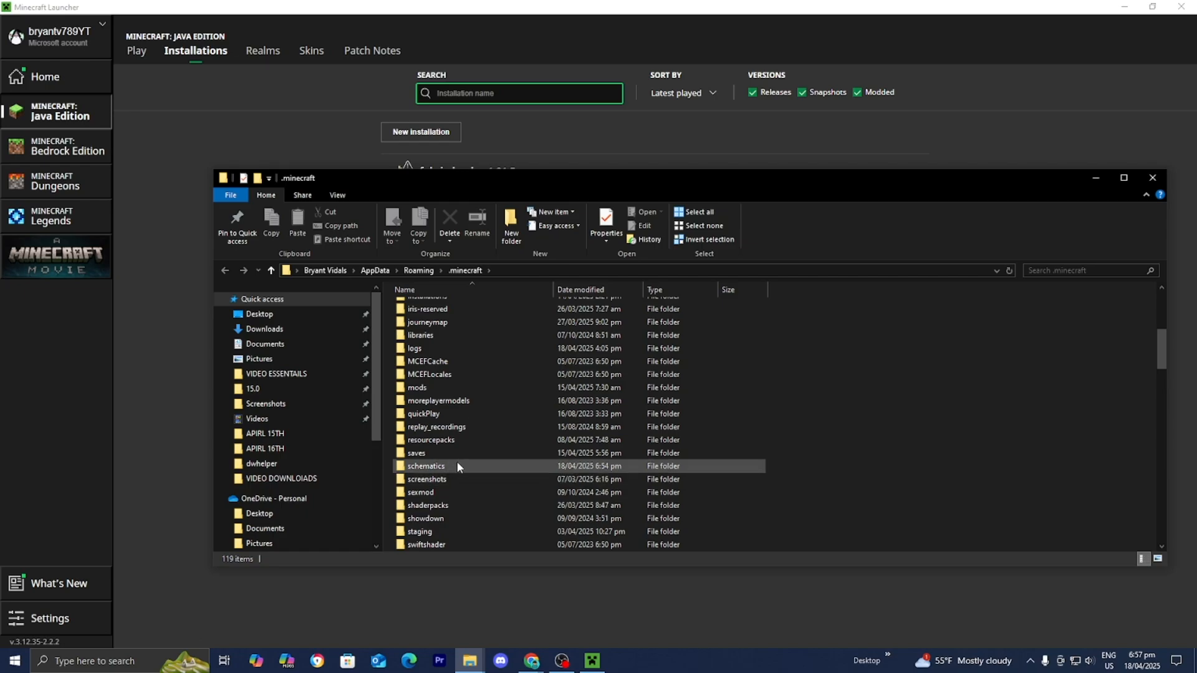
pyautogui.moveTo(484, 470)
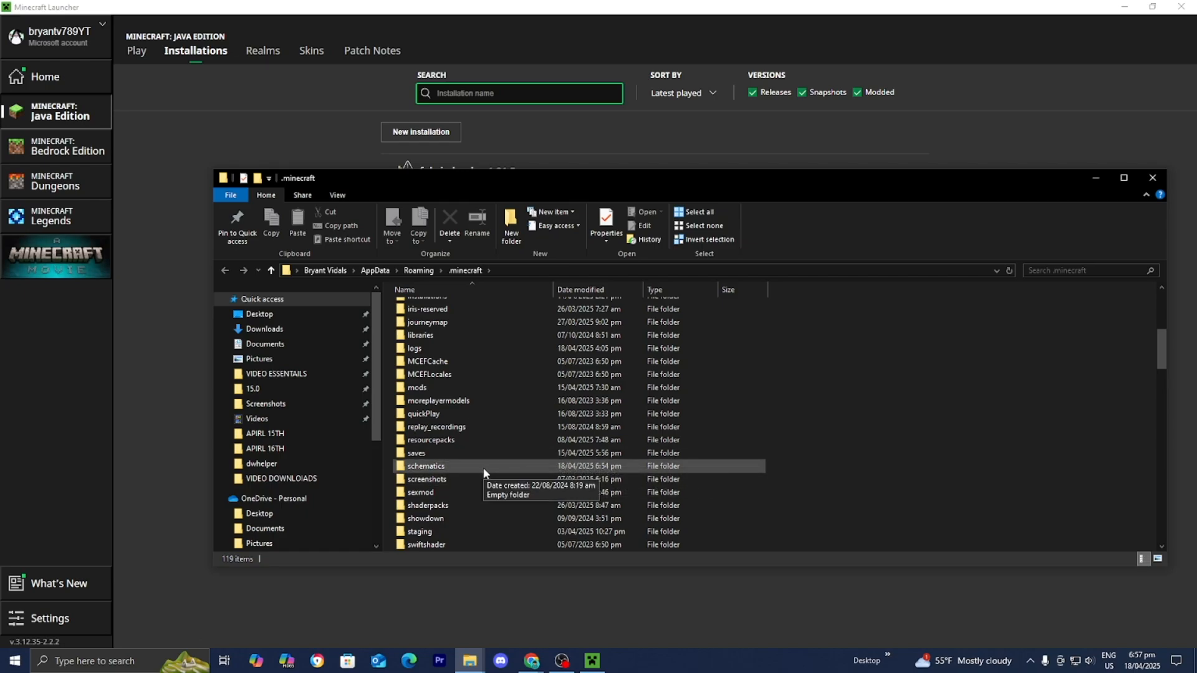
pyautogui.doubleClick(425, 466)
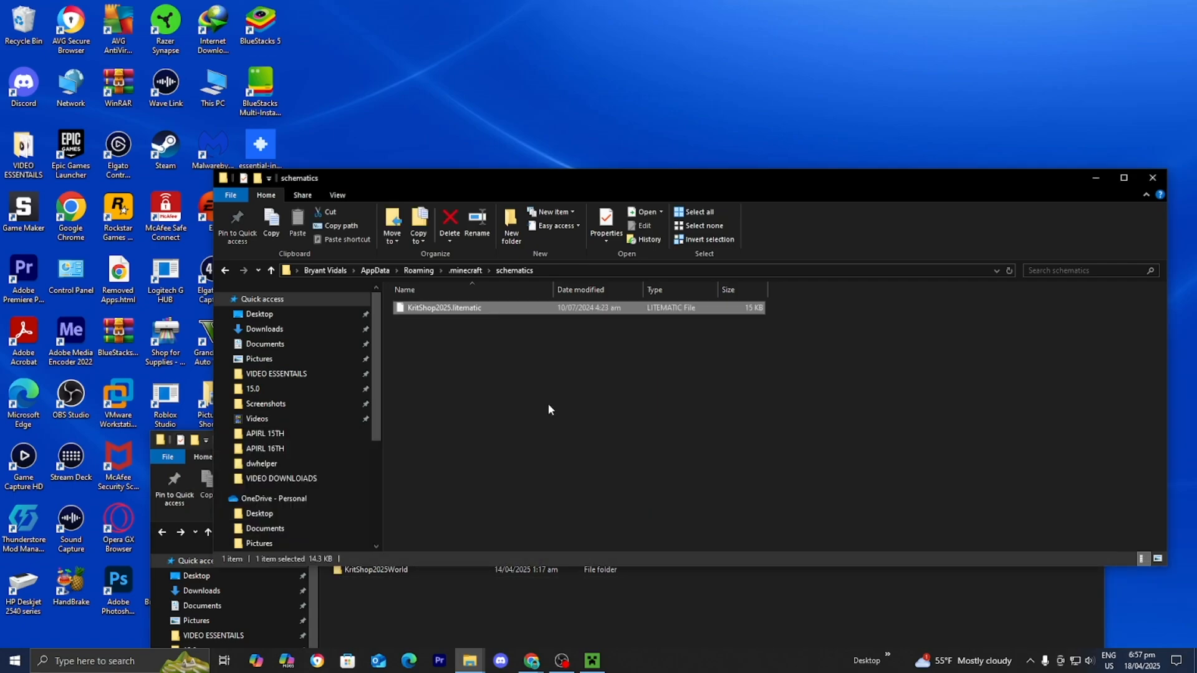
pyautogui.click(549, 409)
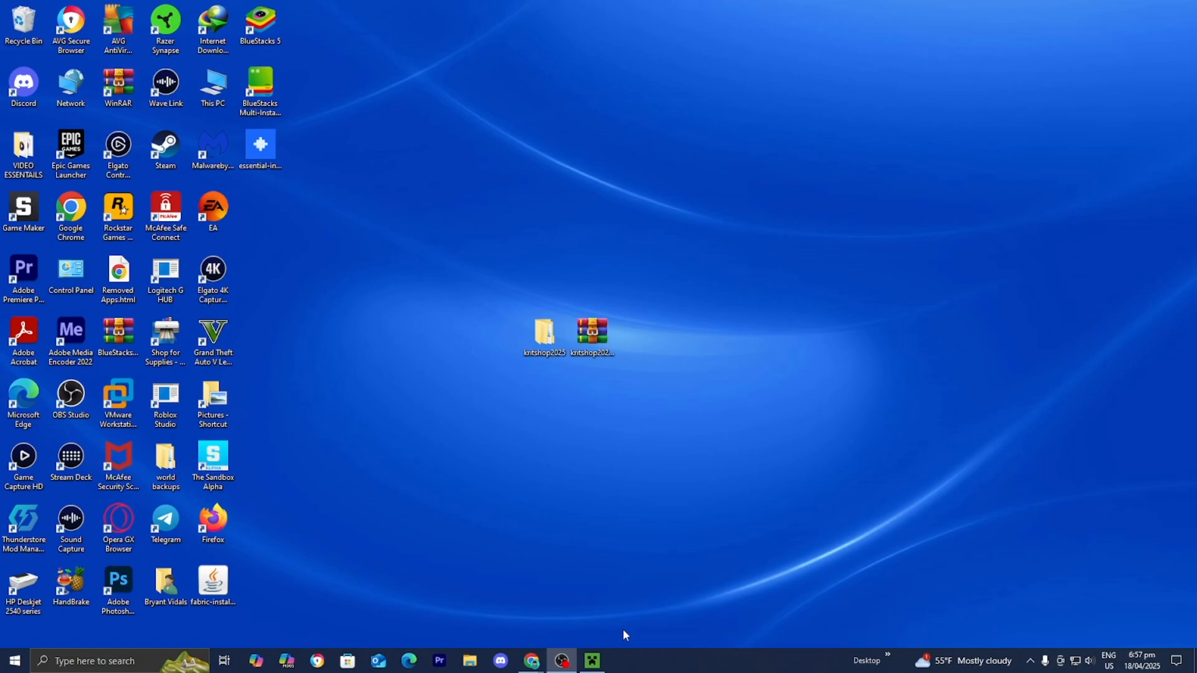
# - Launch Minecraft with the fabric-loader-1.21.5 installation from the launcher's Play page
pyautogui.click(590, 660)
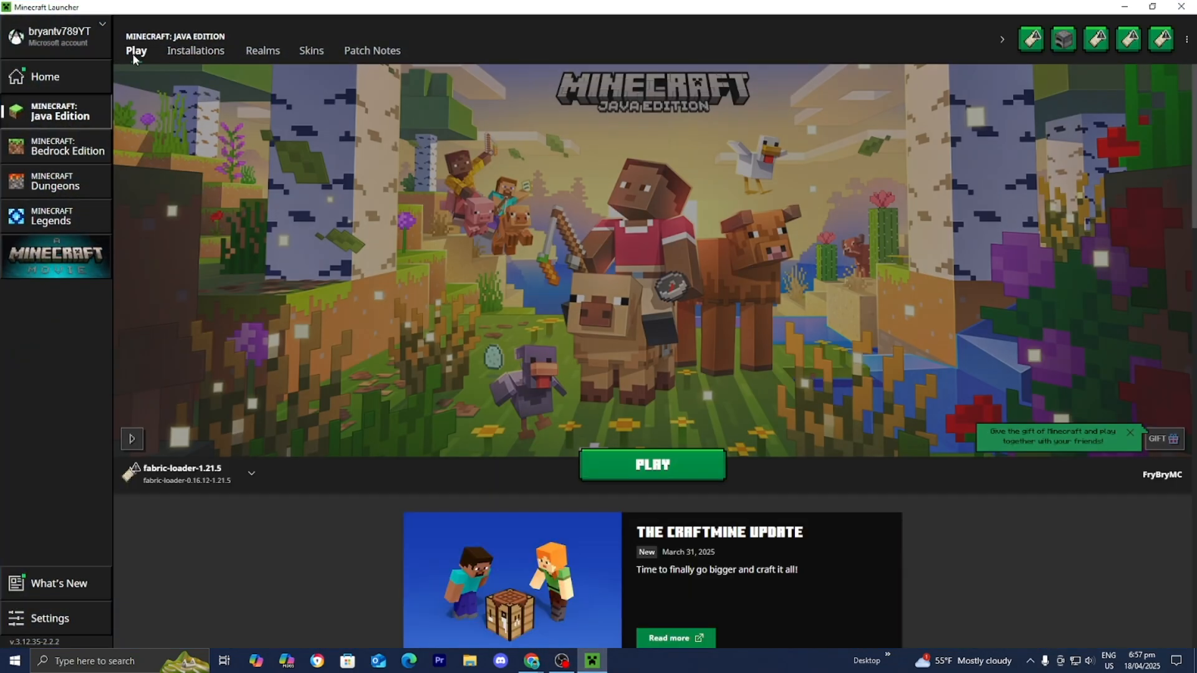
pyautogui.click(251, 473)
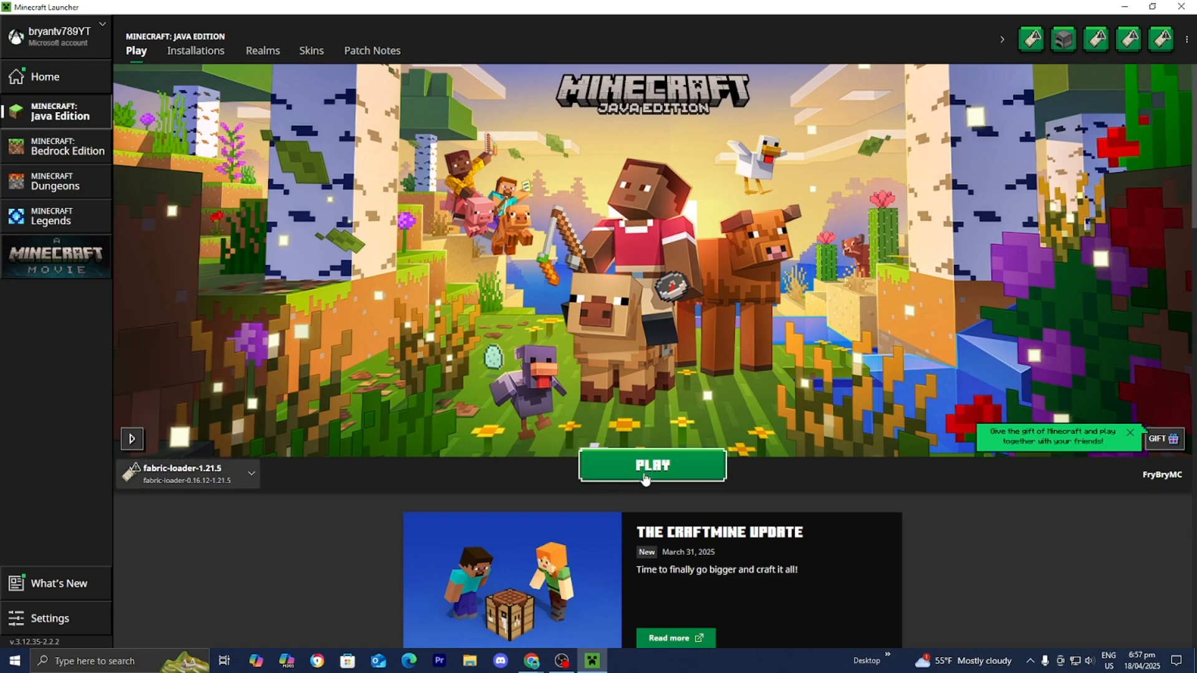
pyautogui.click(652, 465)
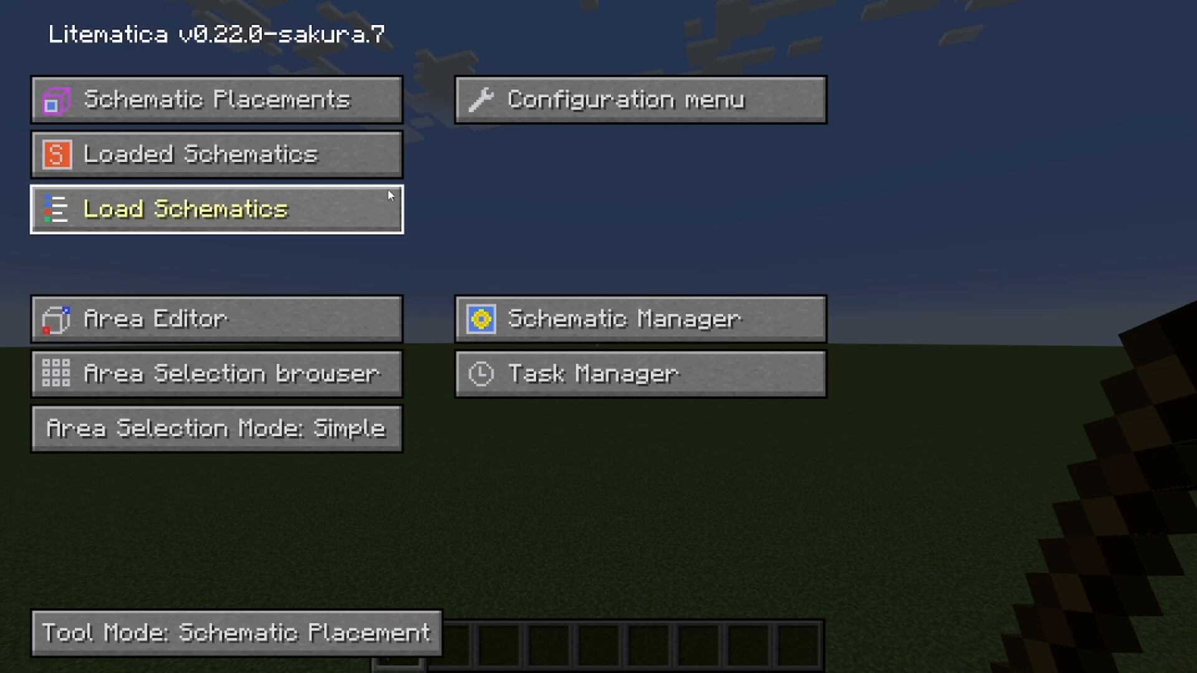
# - Load the KritShop2025 schematic through Load Schematics, creating a placement
pyautogui.click(215, 209)
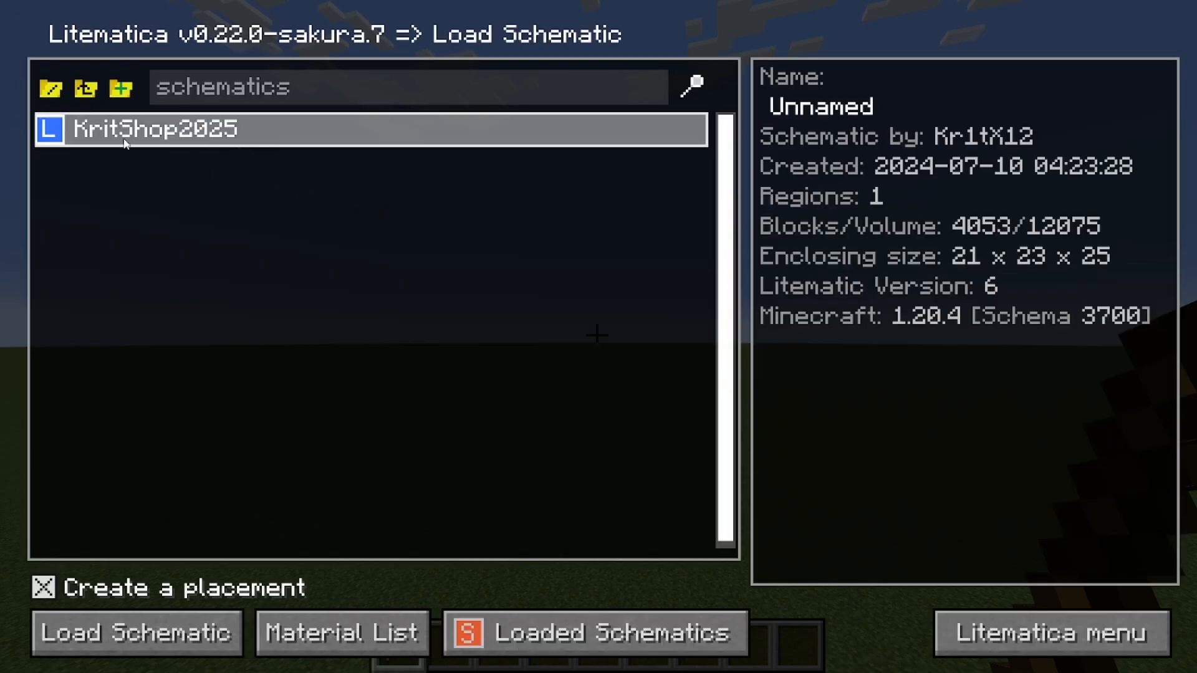
pyautogui.moveTo(126, 393)
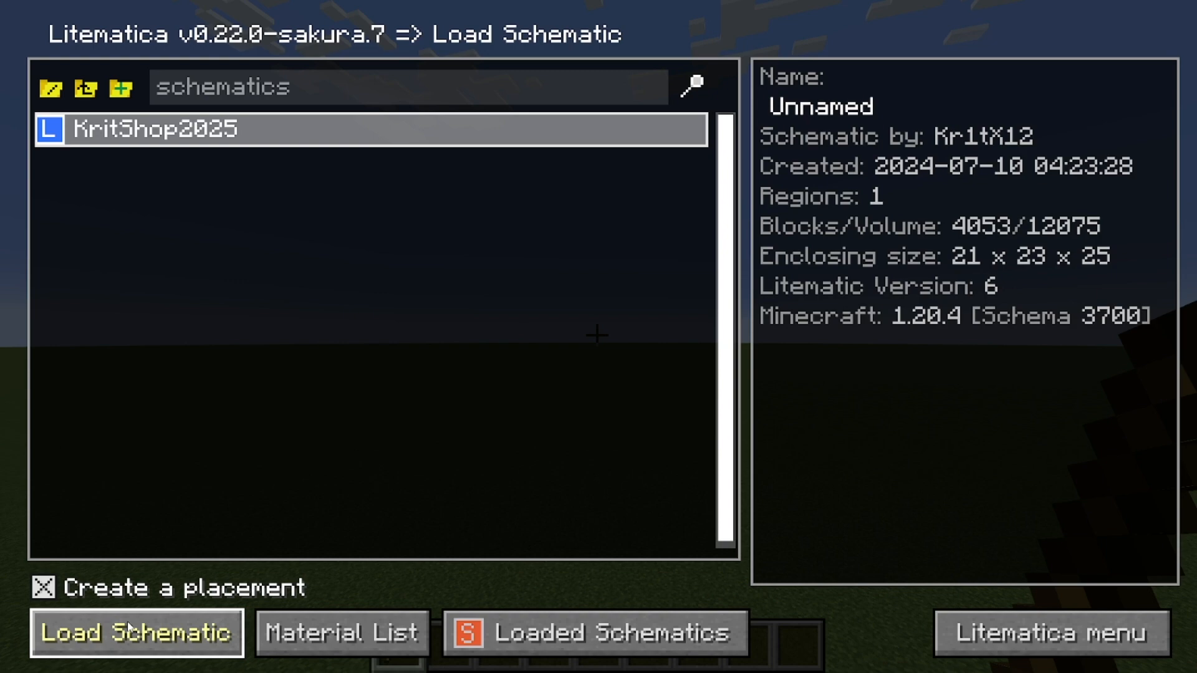
pyautogui.click(134, 635)
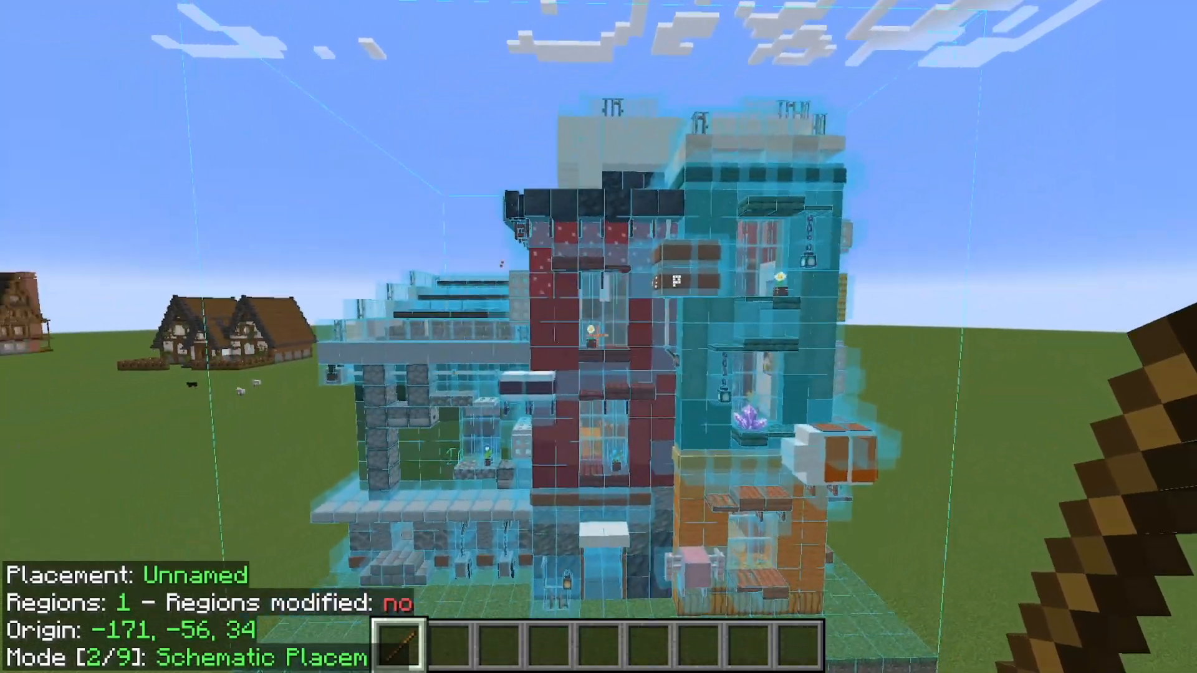
pyautogui.moveTo(594, 337)
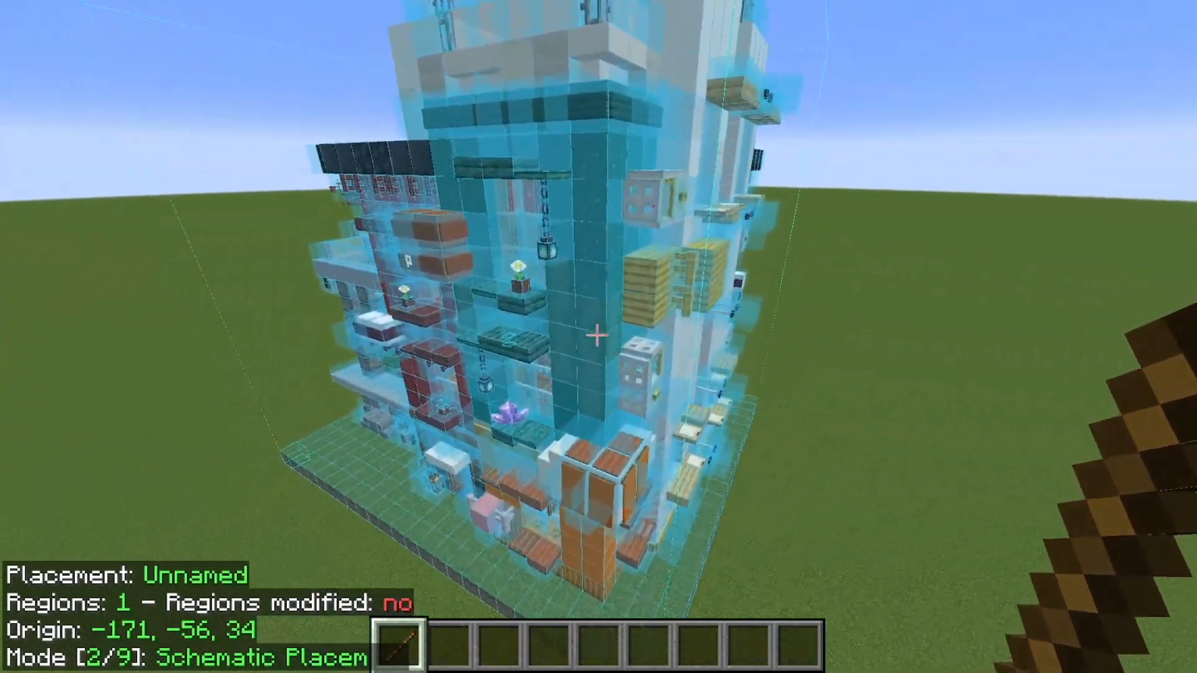